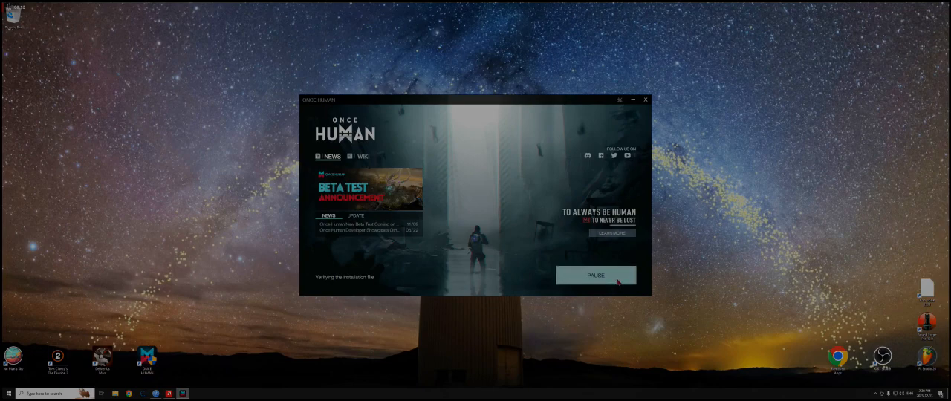
# Step: Shut down the launcher stalled on 'Verifying the installation file'
pyautogui.click(645, 99)
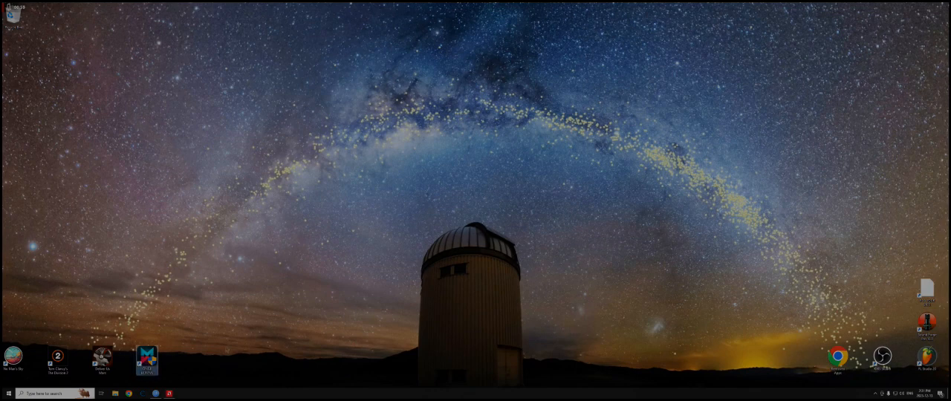
# Step: Reopen the launcher from the desktop shortcut, pause verification and start the game via PLAY
pyautogui.doubleClick(148, 360)
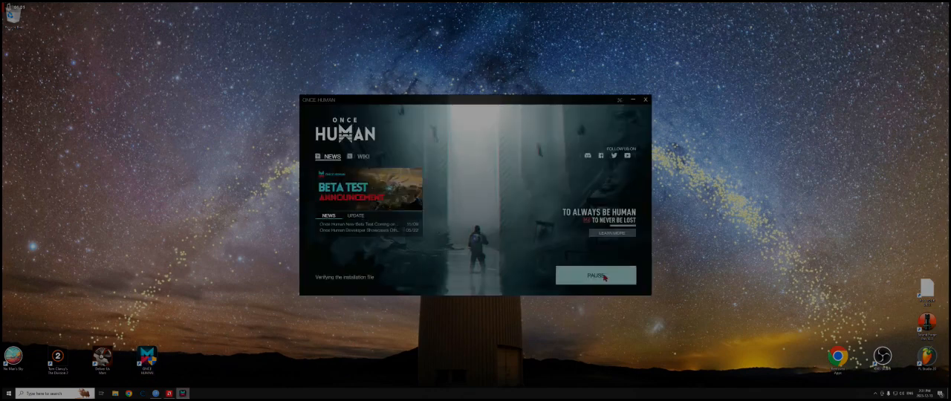
pyautogui.click(596, 276)
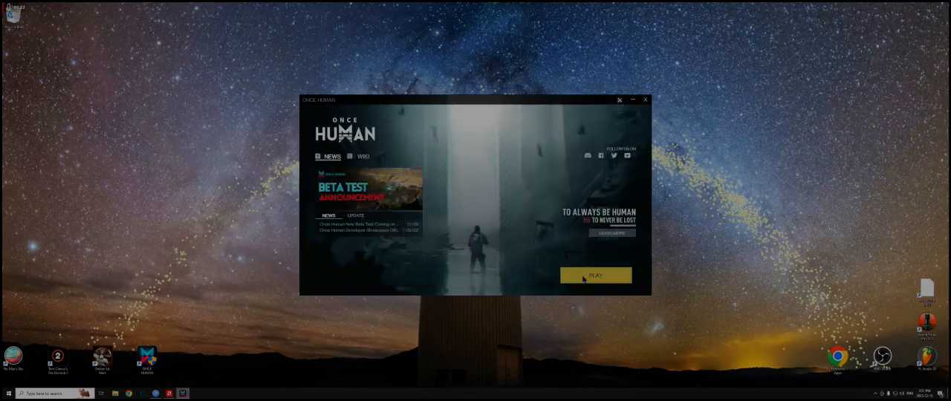
pyautogui.click(595, 275)
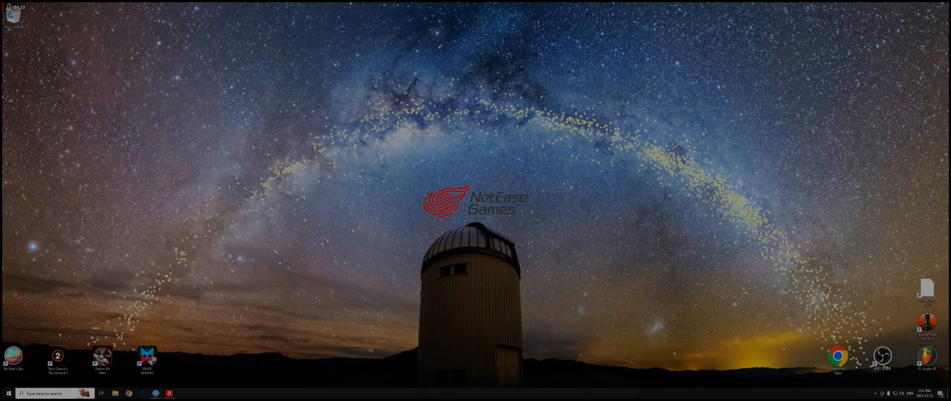
# Step: Let the NetEase splash pass until the title screen shows the Western USA server
pyautogui.doubleClick(147, 363)
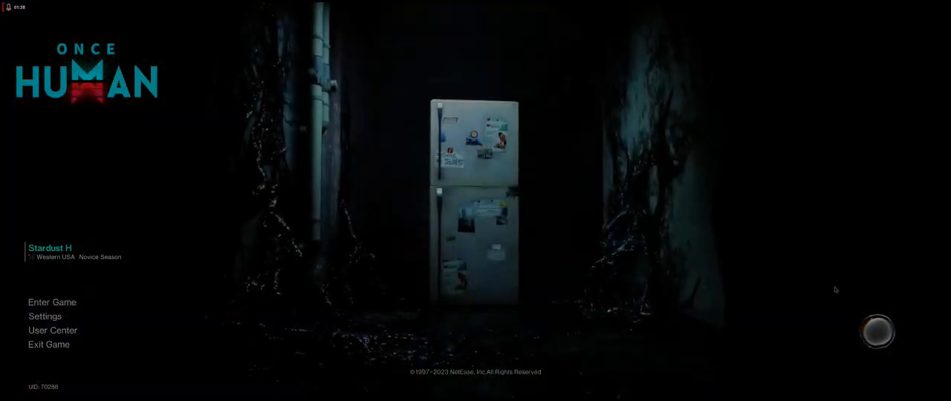
# Step: Enter the game world, then bring up the Esc pause menu over the loaded character
pyautogui.click(52, 304)
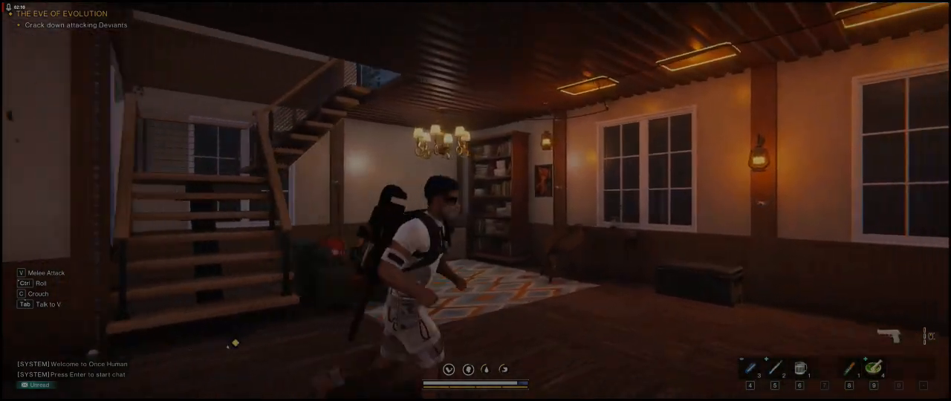
pyautogui.press('Escape')
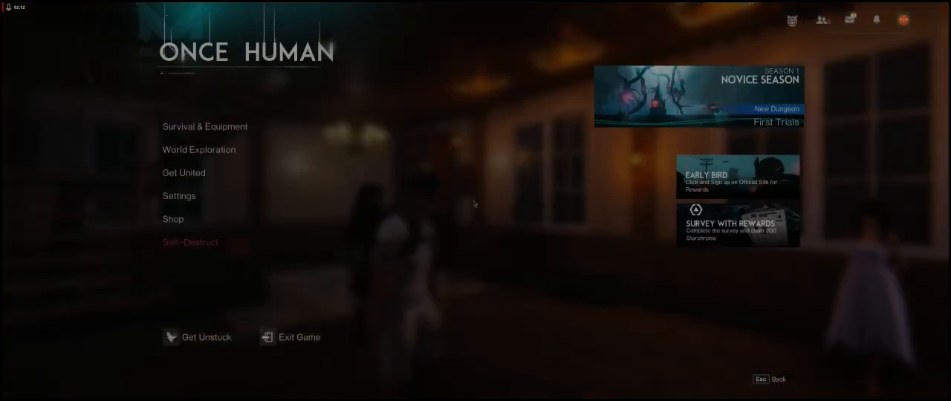